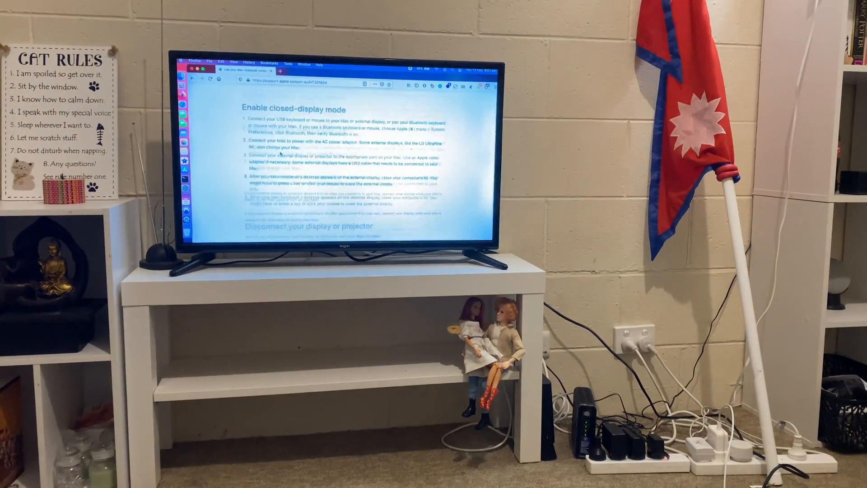
Step: In Battery's Power Adapter pane, enable 'Prevent computer from sleeping automatically when the display is off'
scroll(up, 3)
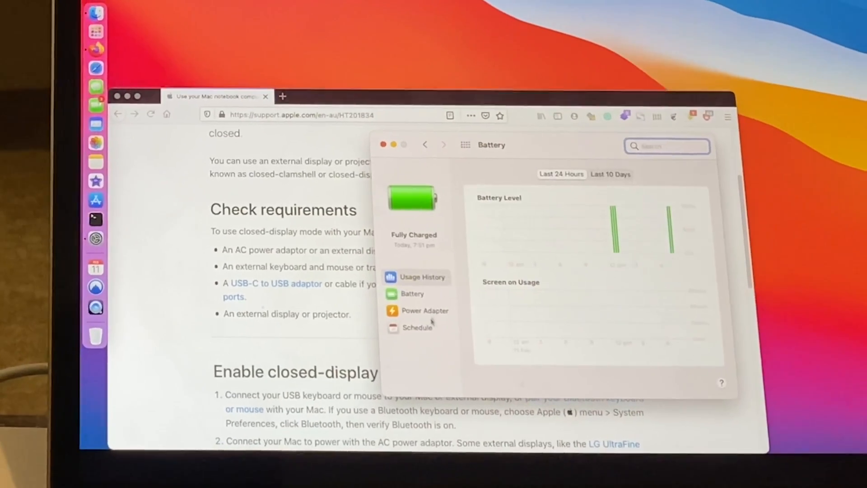
click(411, 294)
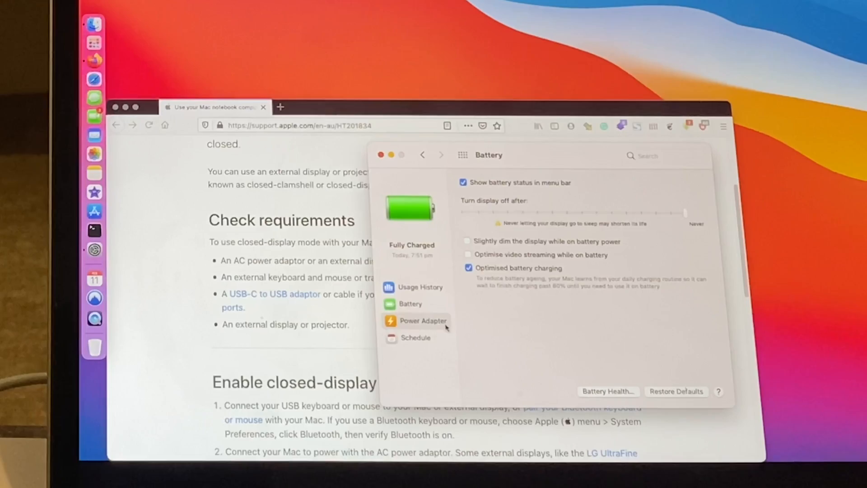
click(422, 319)
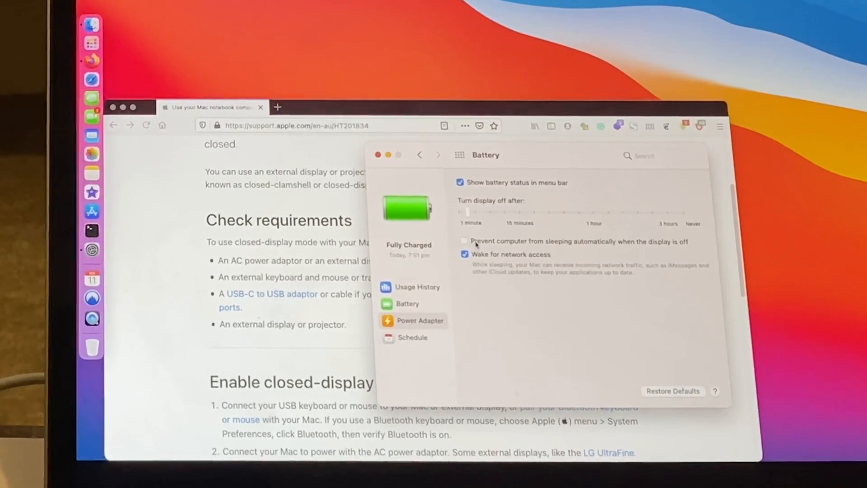
click(464, 242)
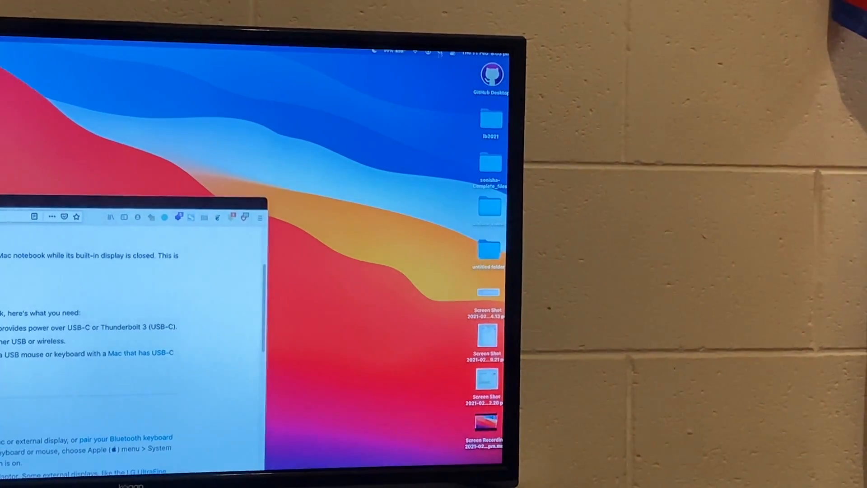
Step: Show Control Center on the TV display with Wi-Fi, Display and Sound controls
click(443, 53)
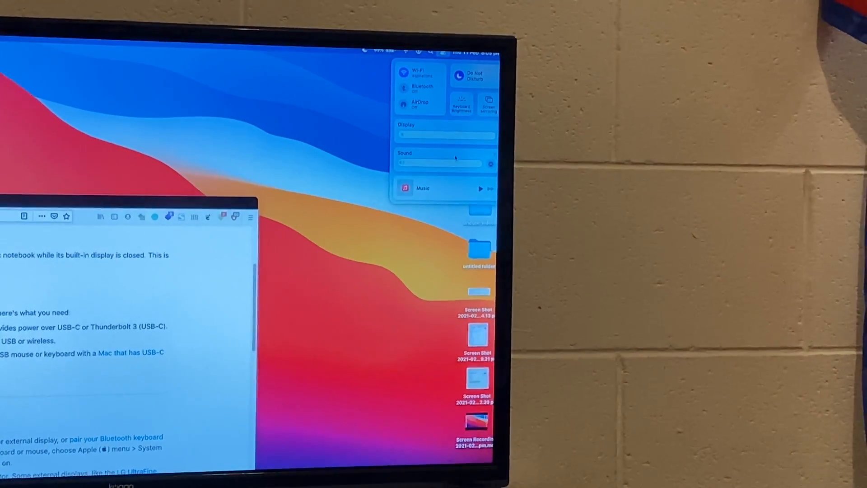